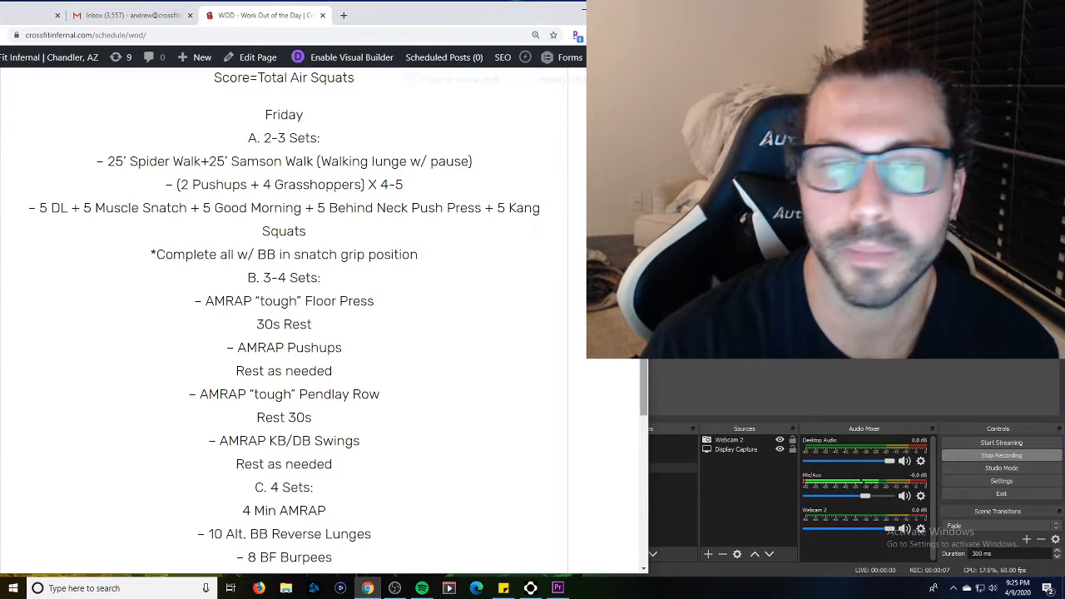
{"action": "scroll", "scroll_direction": "down", "scroll_amount": 3}
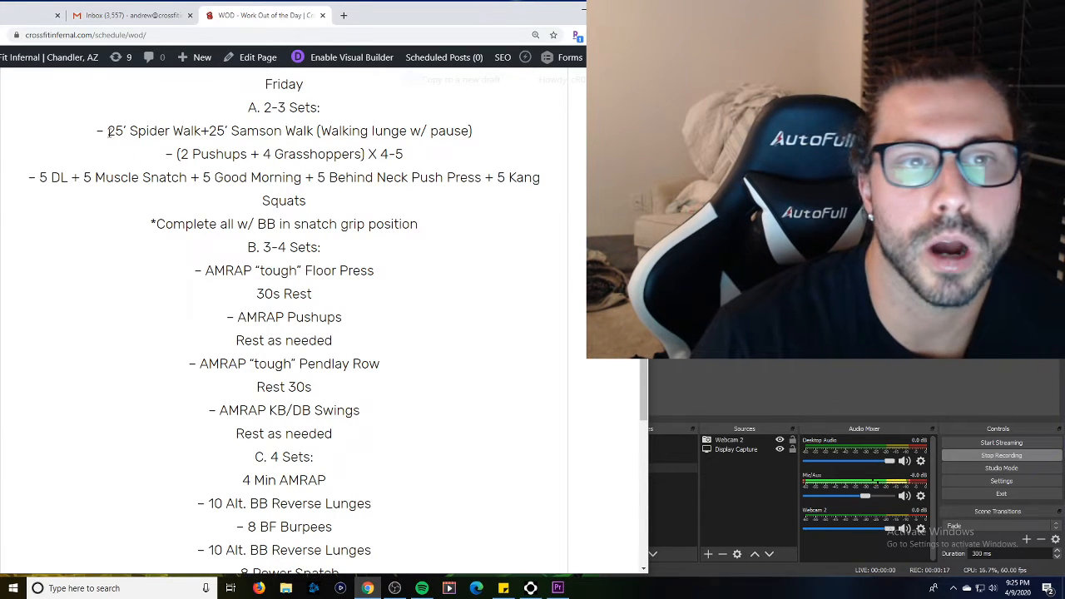
{"action": "left_click_drag", "start_coordinate": [210, 130], "coordinate": [313, 130]}
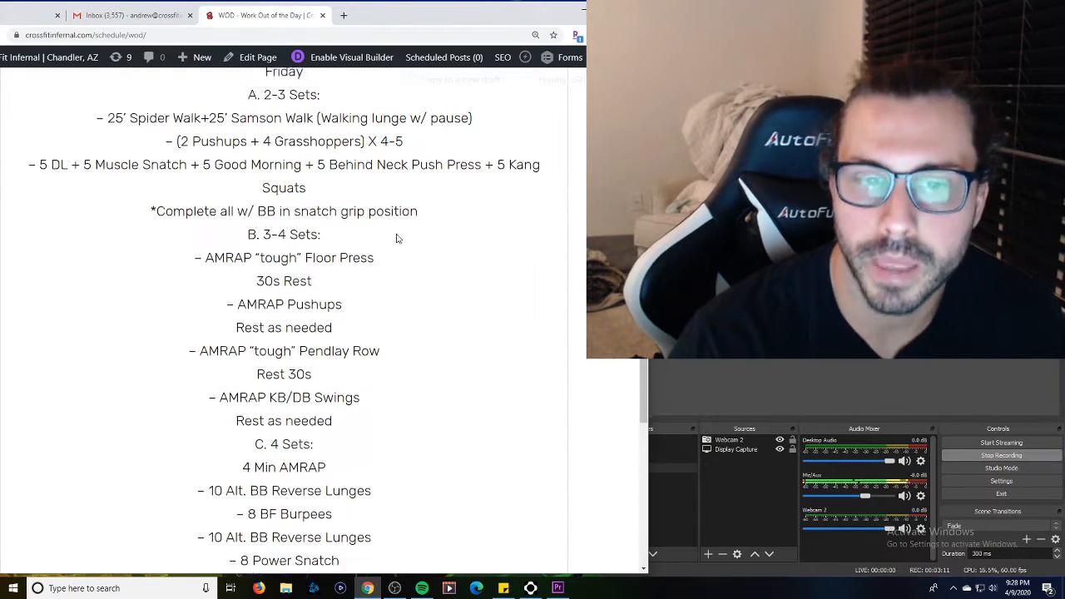
{"action": "scroll", "scroll_direction": "down", "scroll_amount": 3}
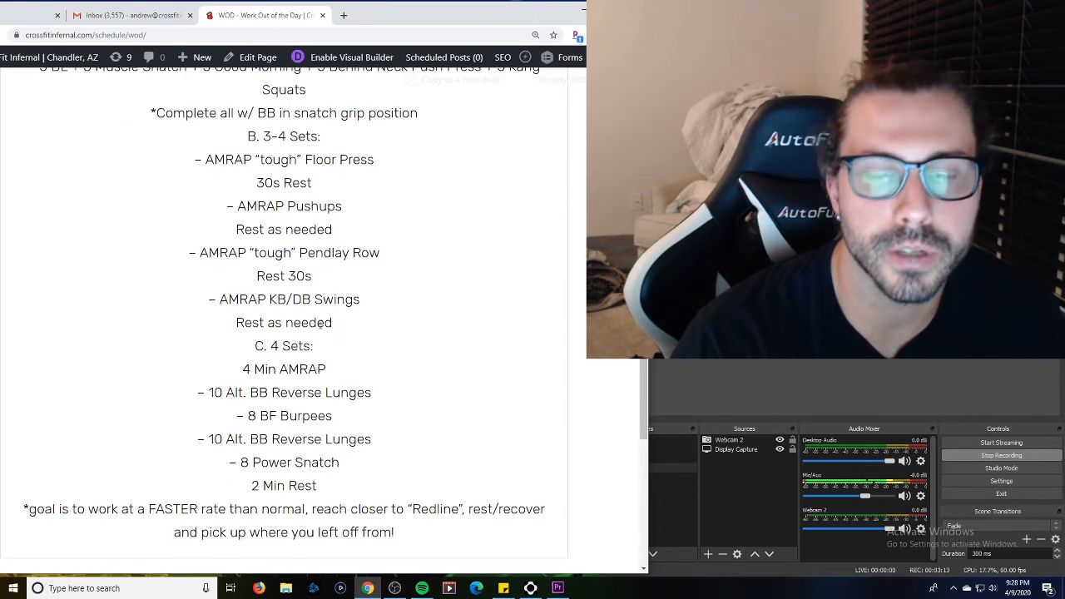
{"action": "scroll", "scroll_direction": "down", "scroll_amount": 3}
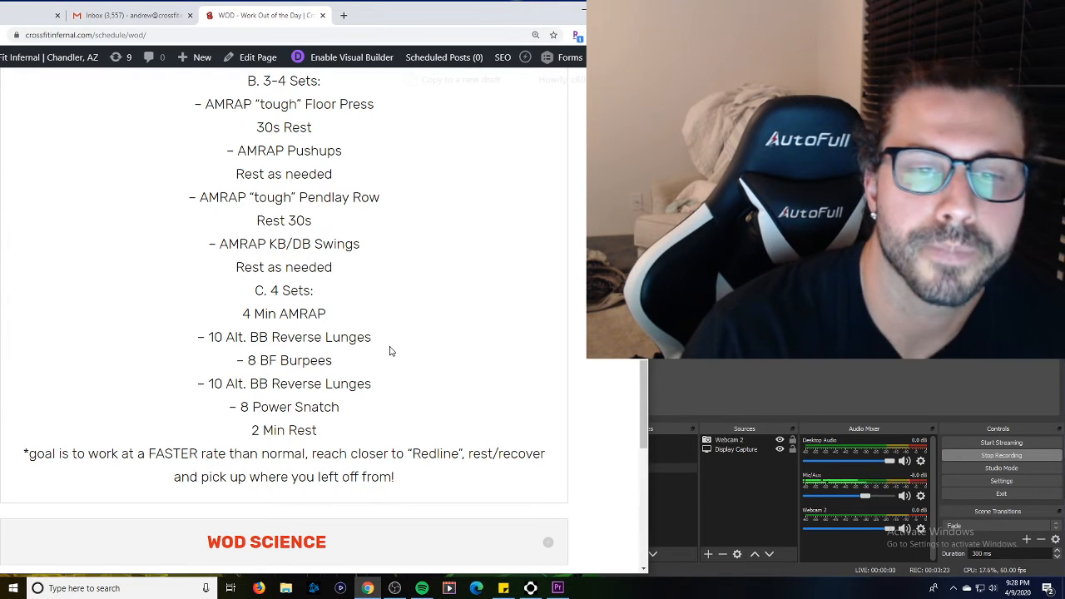
{"action": "double_click", "coordinate": [283, 429]}
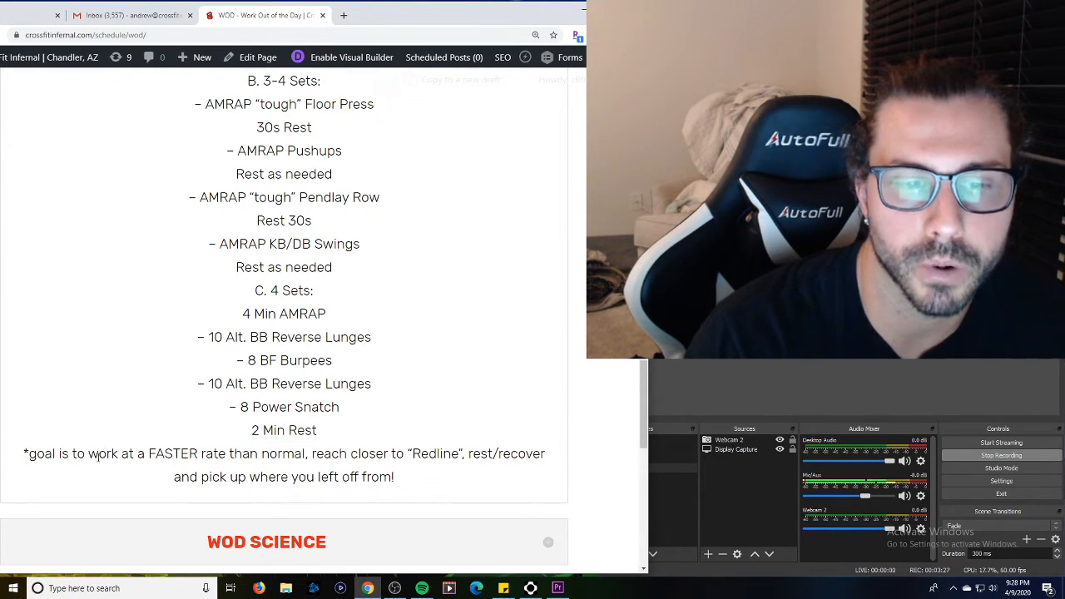
{"action": "left_click_drag", "start_coordinate": [90, 453], "coordinate": [306, 453]}
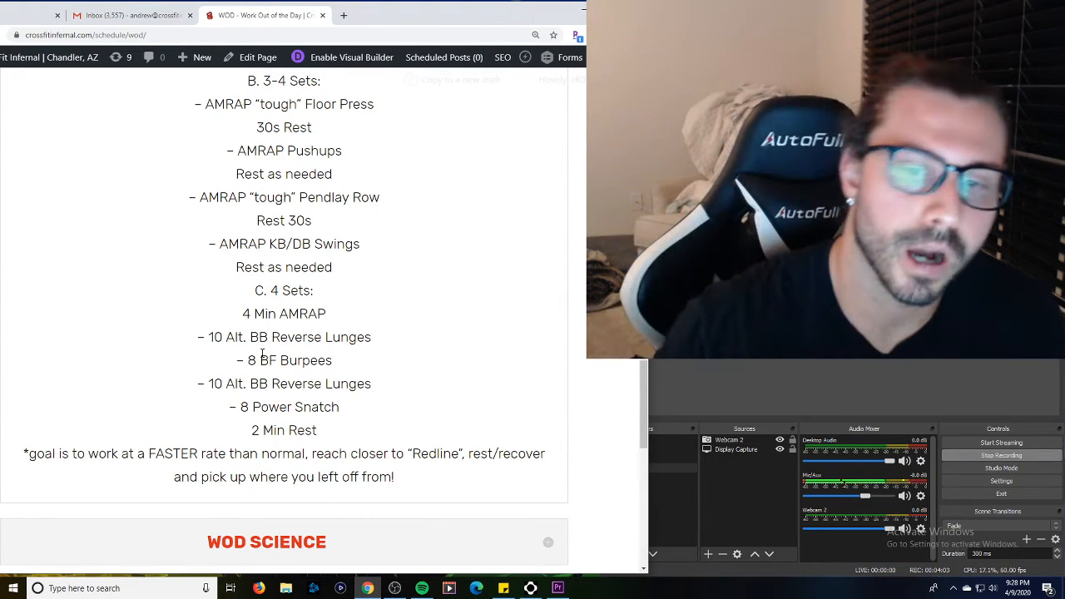
{"action": "double_click", "coordinate": [420, 452]}
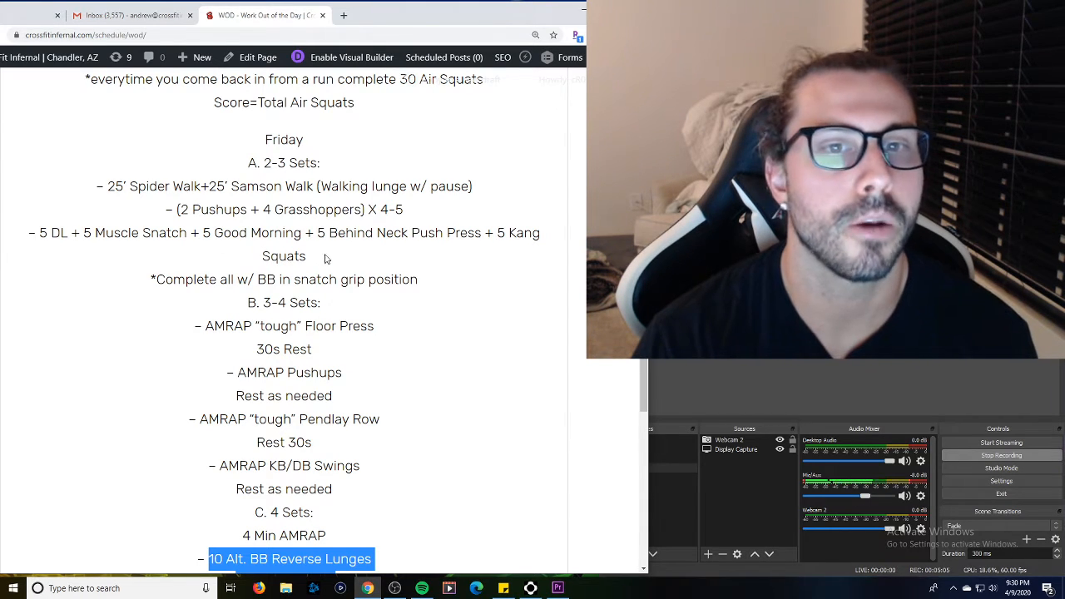
{"action": "scroll", "scroll_direction": "down", "scroll_amount": 3}
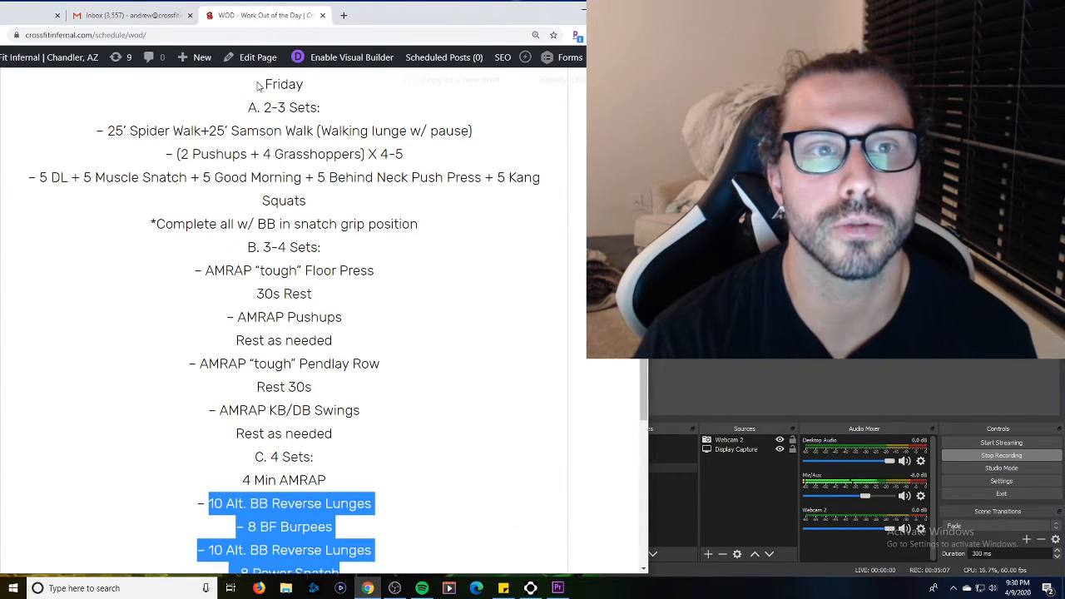